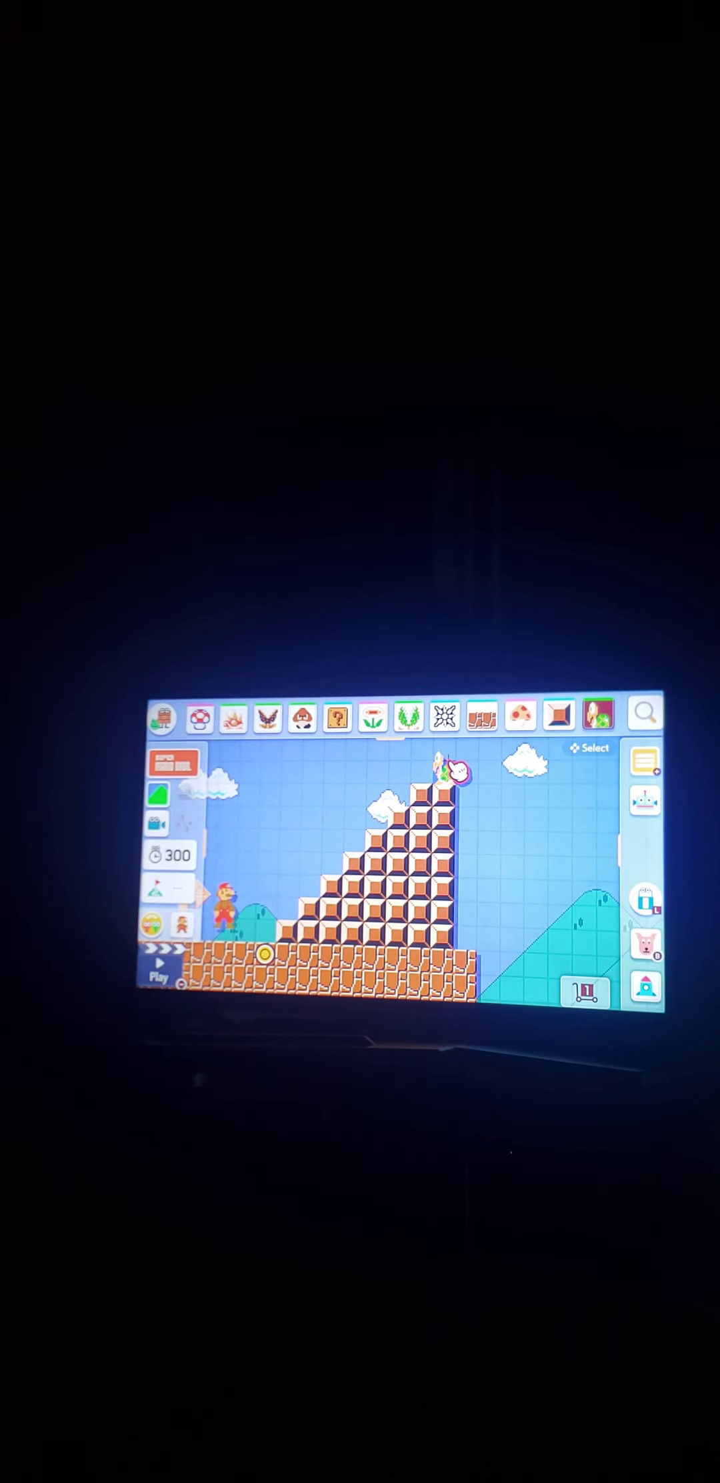
# Step: Switch the staircase course with the Koopa on top from editing into play mode
pyautogui.click(160, 973)
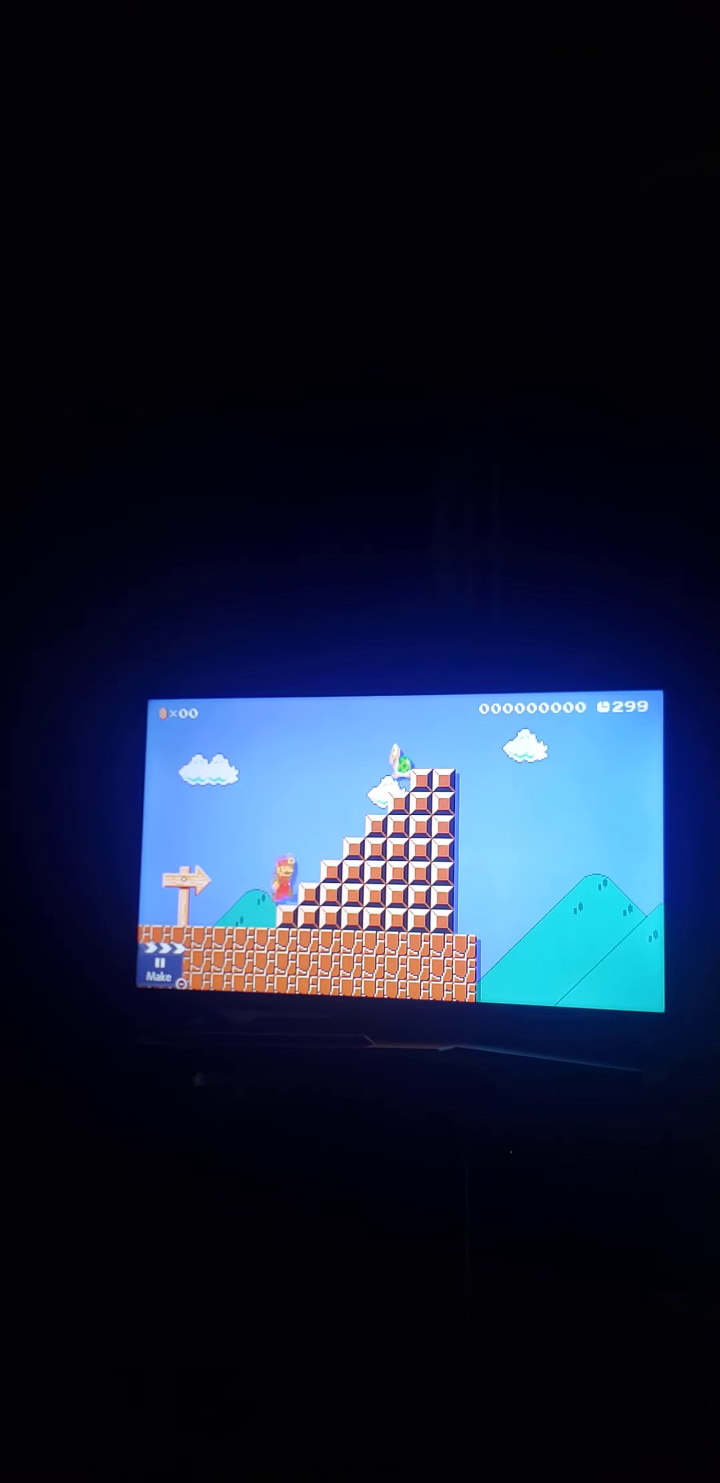